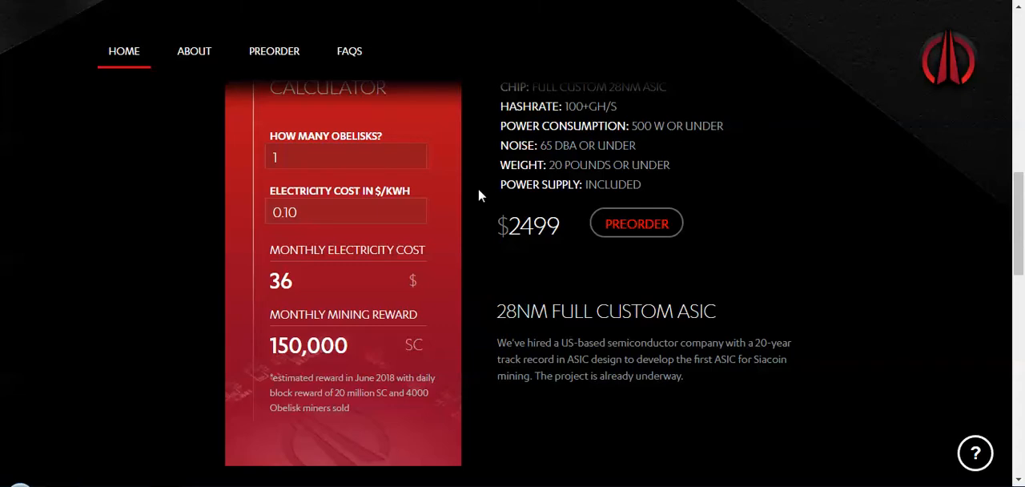
Scroll through the tech details and profits calculator figures
{"action": "scroll", "scroll_direction": "down", "scroll_amount": 3}
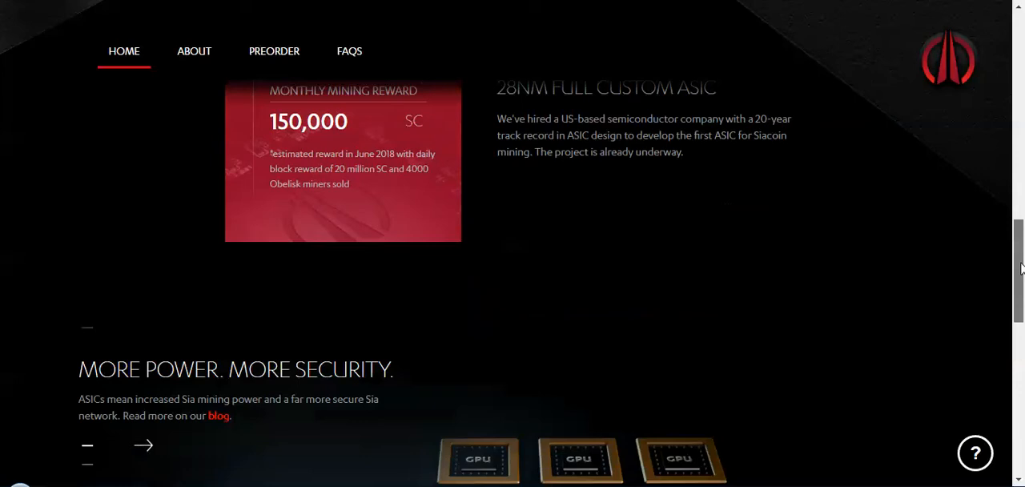
{"action": "scroll", "scroll_direction": "down", "scroll_amount": 3}
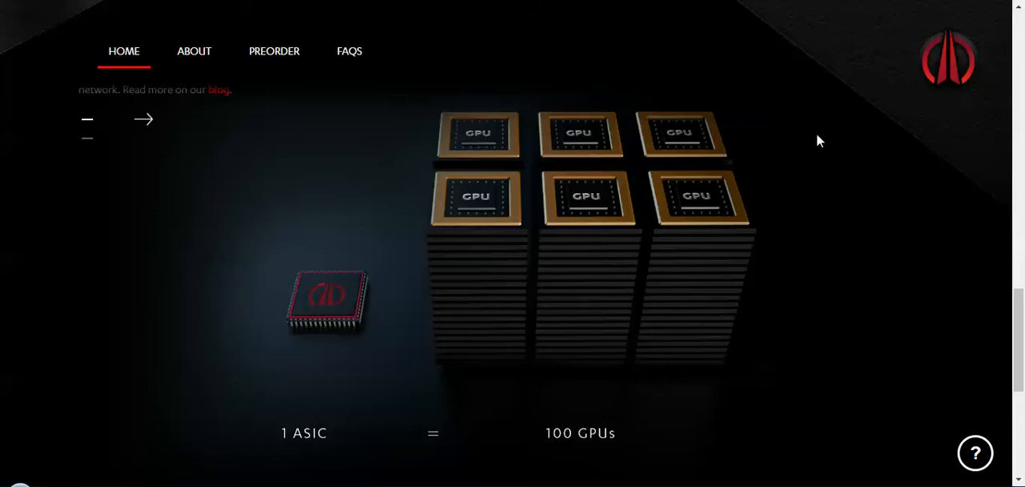
{"action": "mouse_move", "coordinate": [306, 420]}
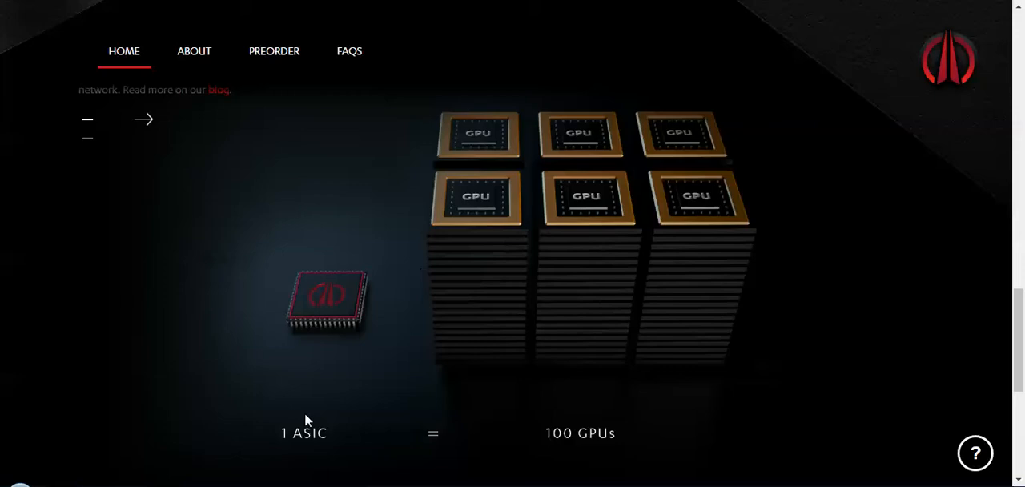
{"action": "mouse_move", "coordinate": [378, 297]}
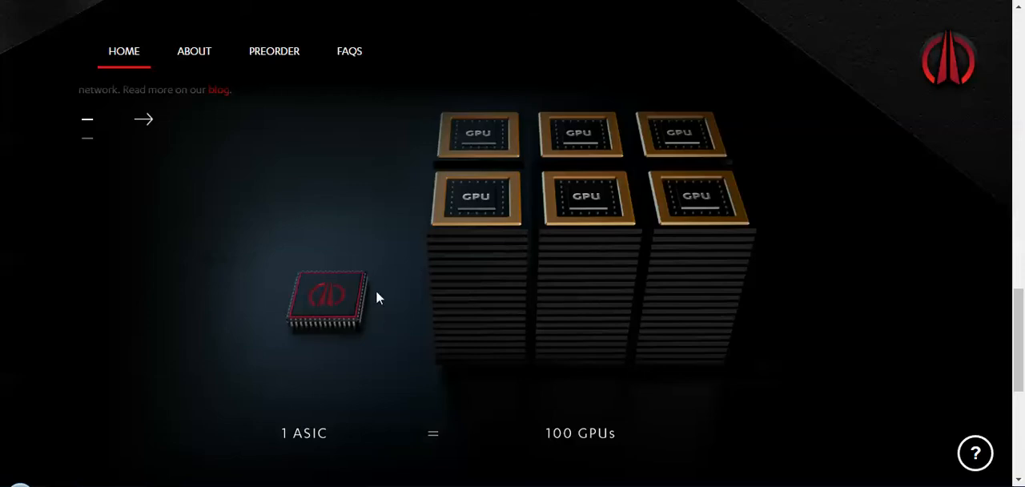
{"action": "mouse_move", "coordinate": [332, 396]}
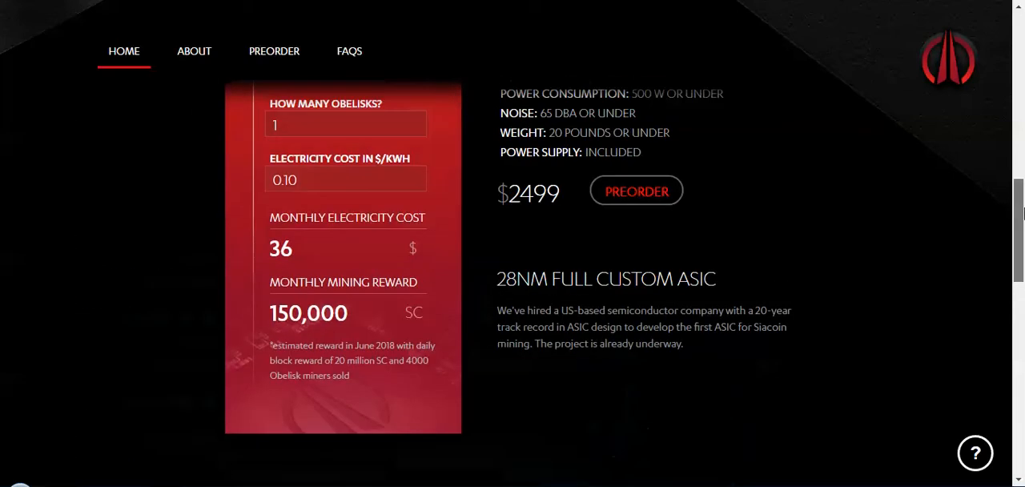
{"action": "scroll", "scroll_direction": "up", "scroll_amount": 3}
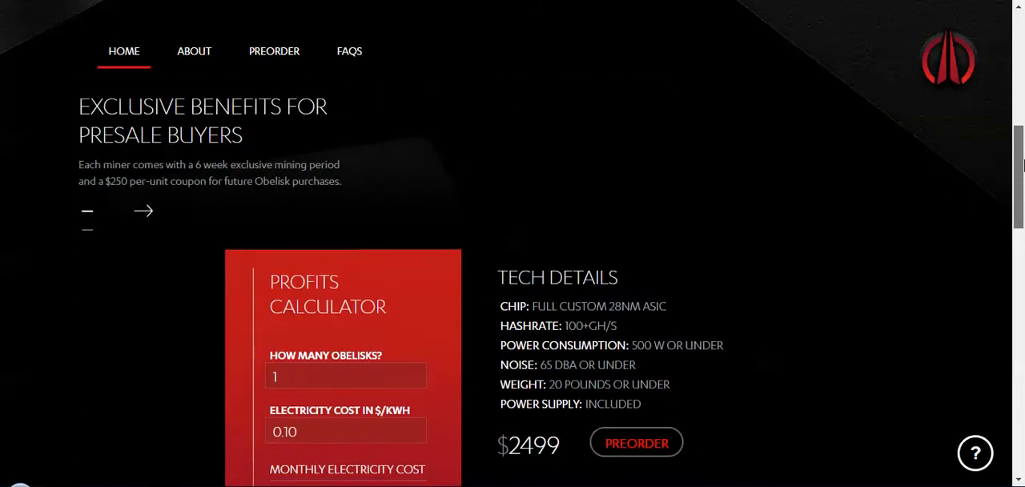
{"action": "scroll", "scroll_direction": "down", "scroll_amount": 3}
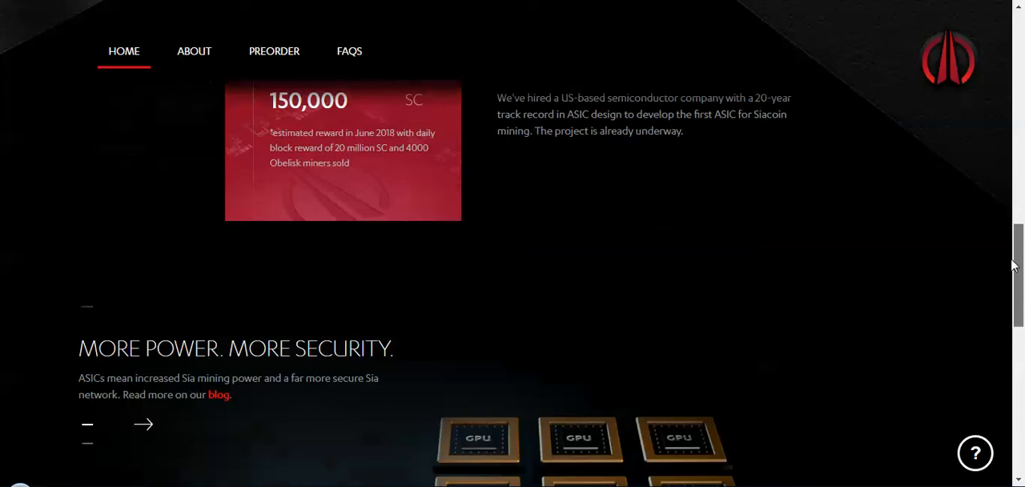
{"action": "scroll", "scroll_direction": "up", "scroll_amount": 3}
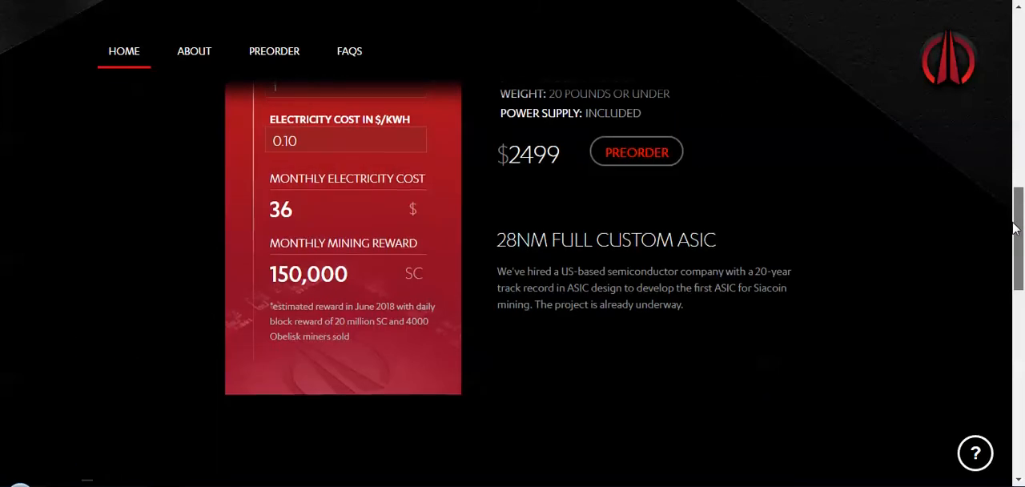
{"action": "scroll", "scroll_direction": "up", "scroll_amount": 3}
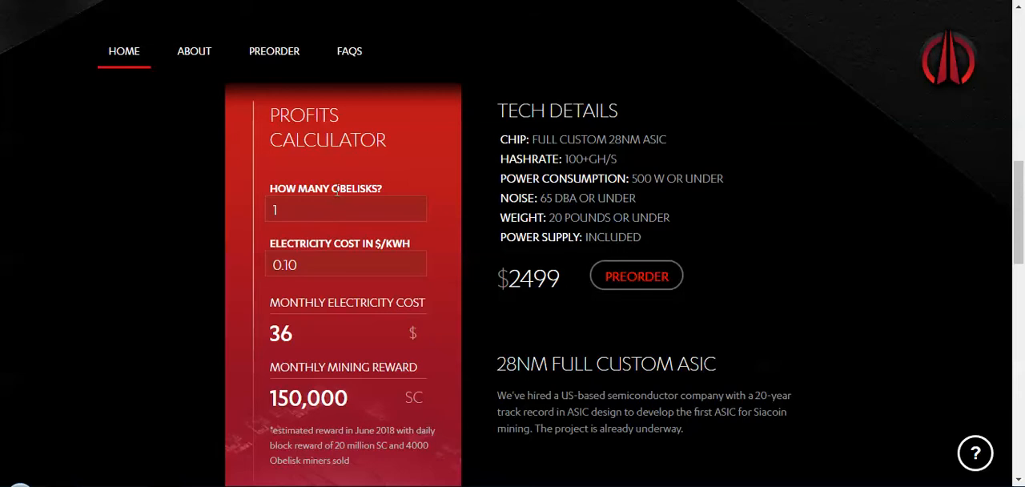
{"action": "mouse_move", "coordinate": [387, 198]}
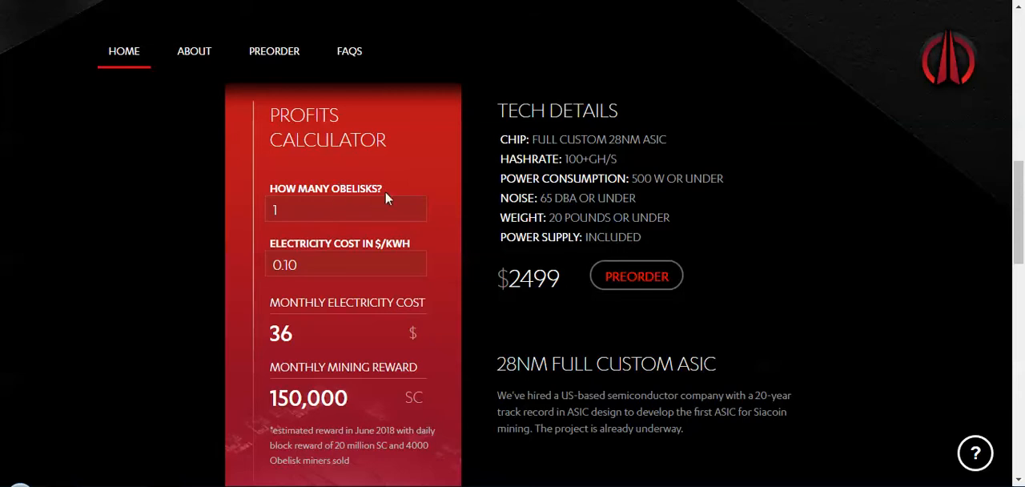
{"action": "mouse_move", "coordinate": [312, 237]}
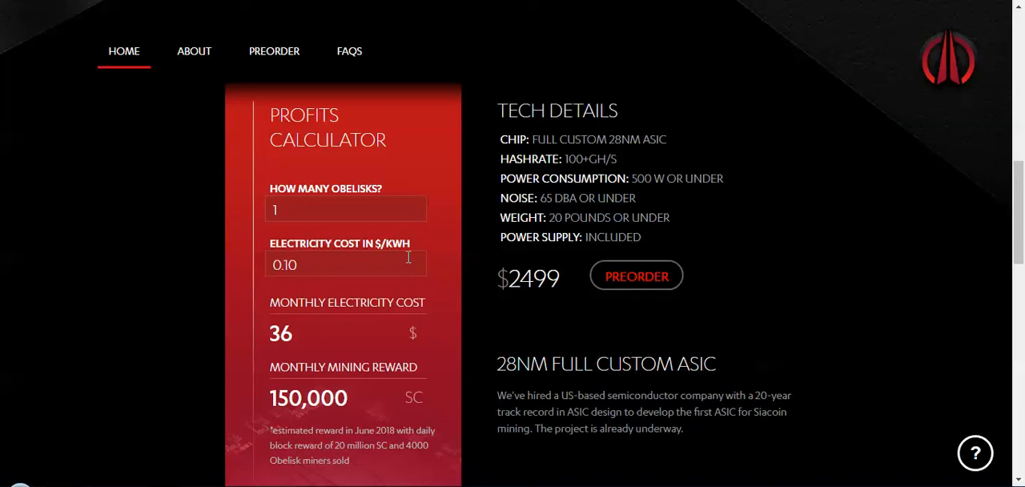
{"action": "mouse_move", "coordinate": [304, 270]}
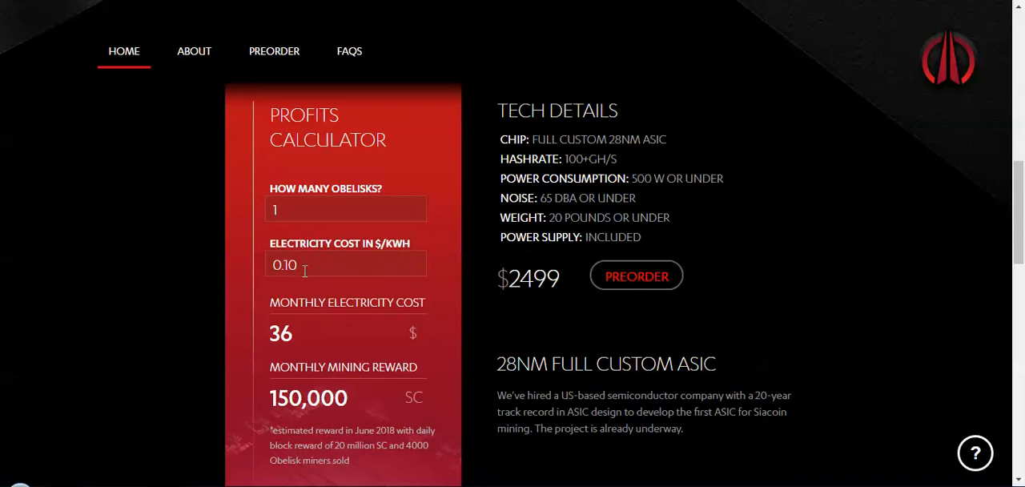
{"action": "mouse_move", "coordinate": [349, 339]}
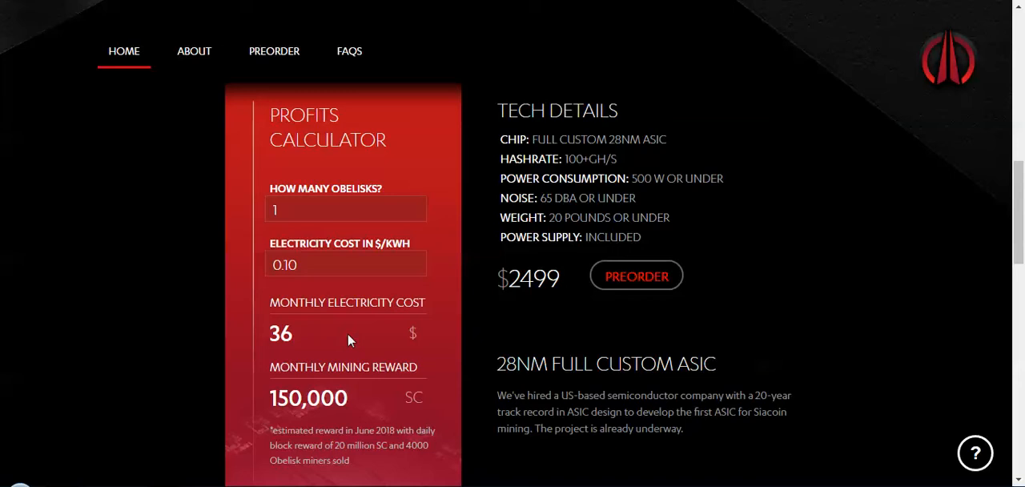
{"action": "mouse_move", "coordinate": [383, 387]}
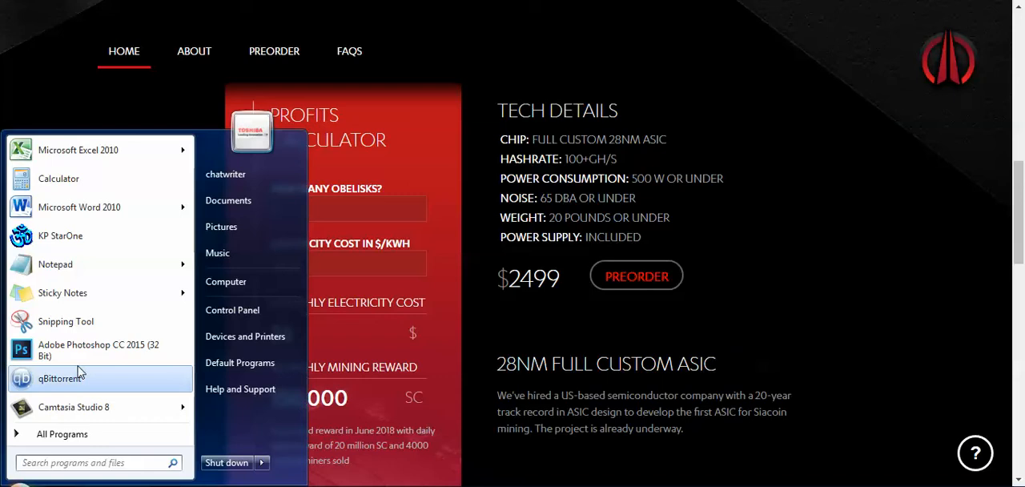
{"action": "mouse_move", "coordinate": [100, 235]}
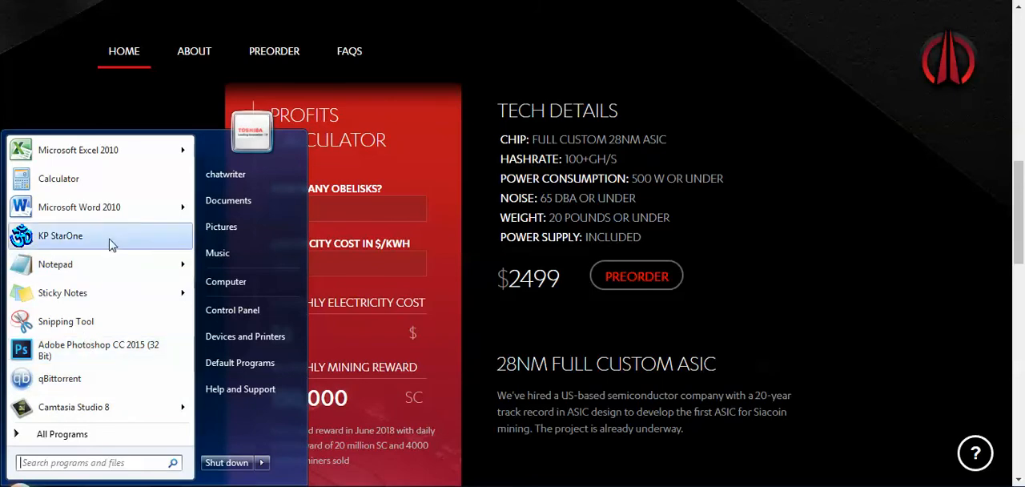
Convert the mining reward to dollars in Windows Calculator, then select the 2499 price
{"action": "left_click", "coordinate": [58, 178]}
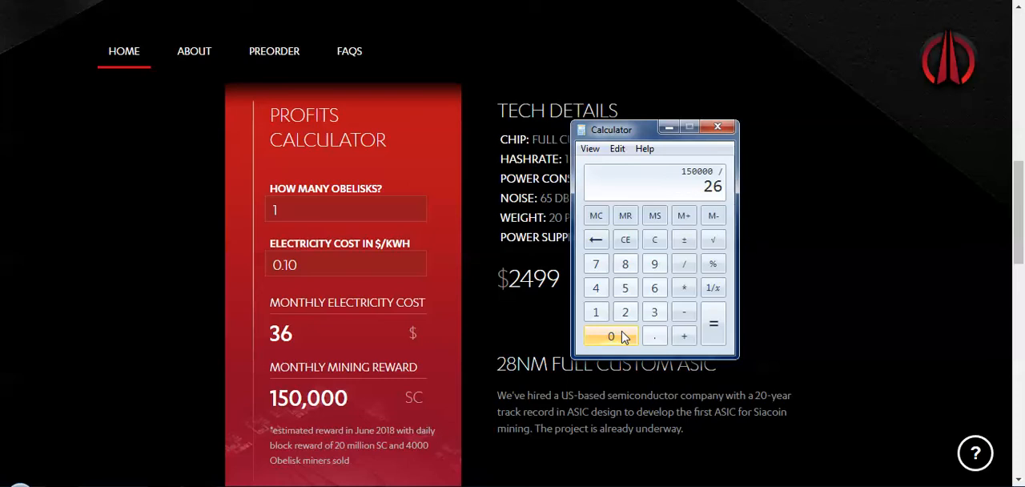
{"action": "left_click", "coordinate": [711, 323]}
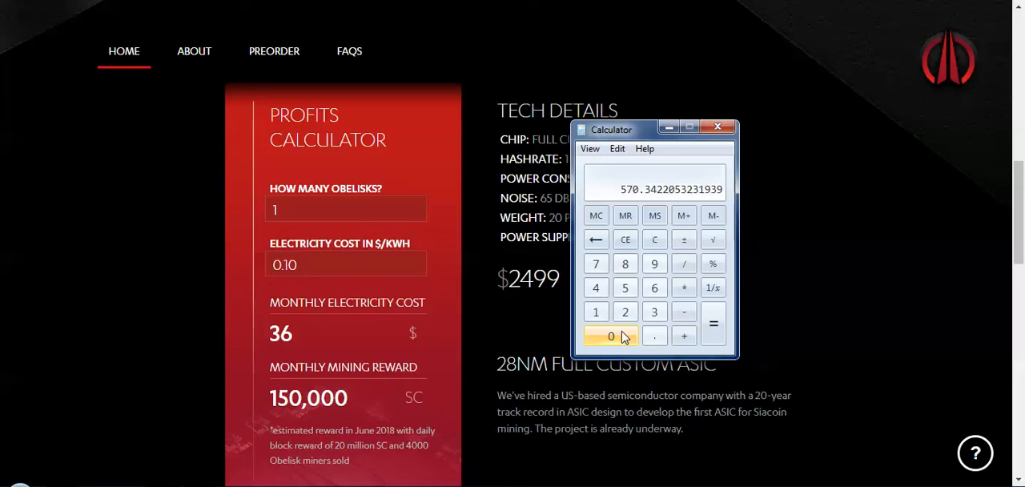
{"action": "mouse_move", "coordinate": [718, 127]}
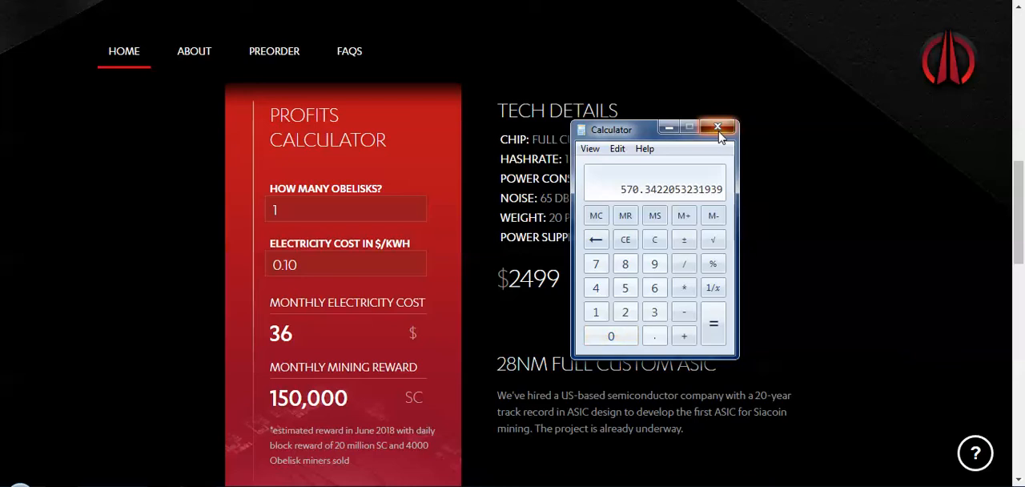
{"action": "left_click", "coordinate": [717, 127]}
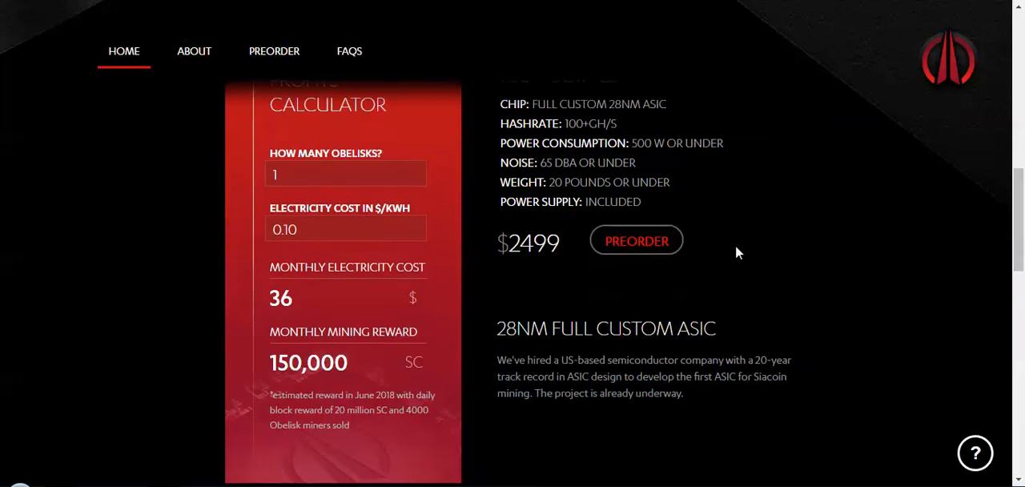
{"action": "double_click", "coordinate": [533, 243]}
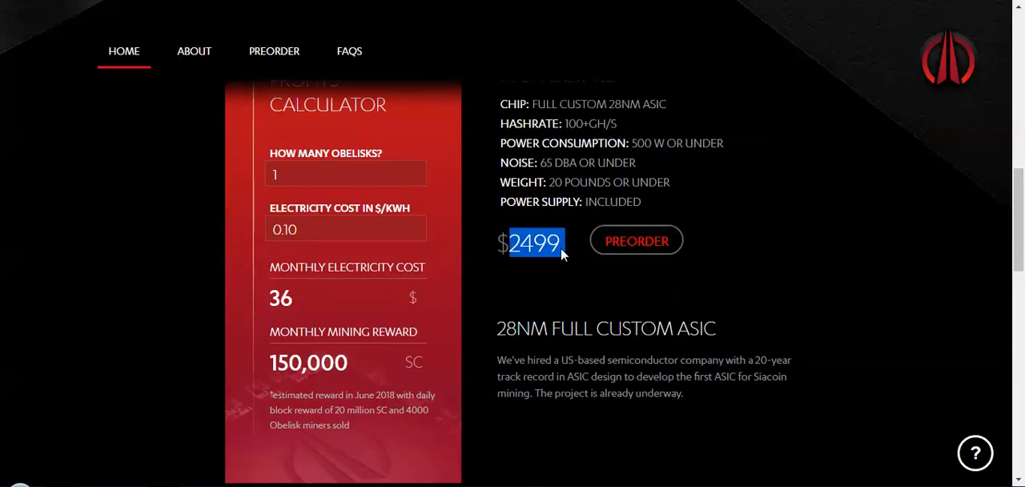
{"action": "mouse_move", "coordinate": [484, 264]}
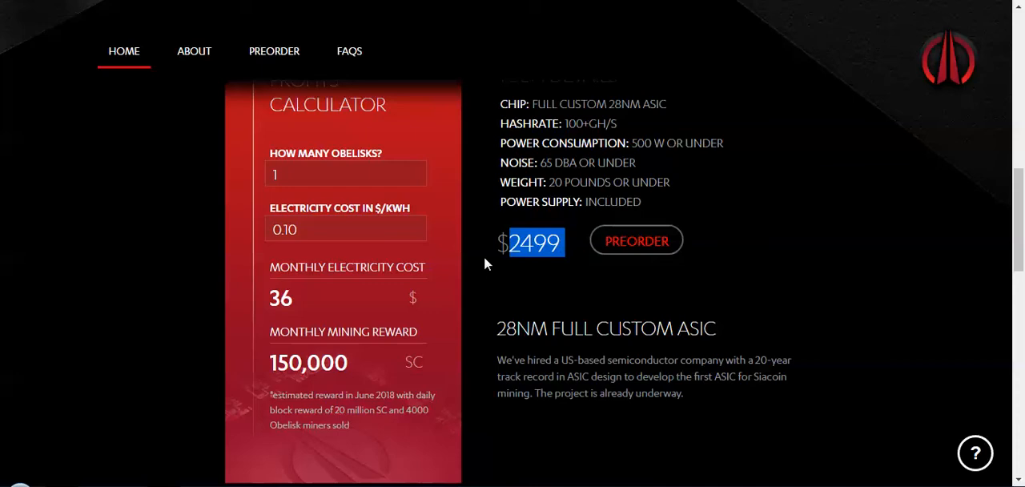
{"action": "mouse_move", "coordinate": [216, 232]}
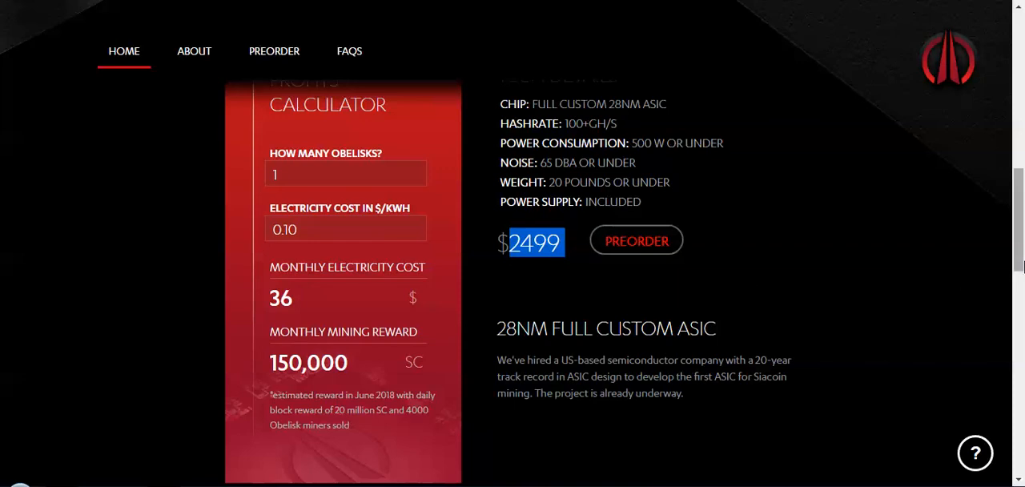
Scroll down to Subscribe for Updates, then back up to the '2010 of 4000 sold' banner
{"action": "scroll", "scroll_direction": "up", "scroll_amount": 3}
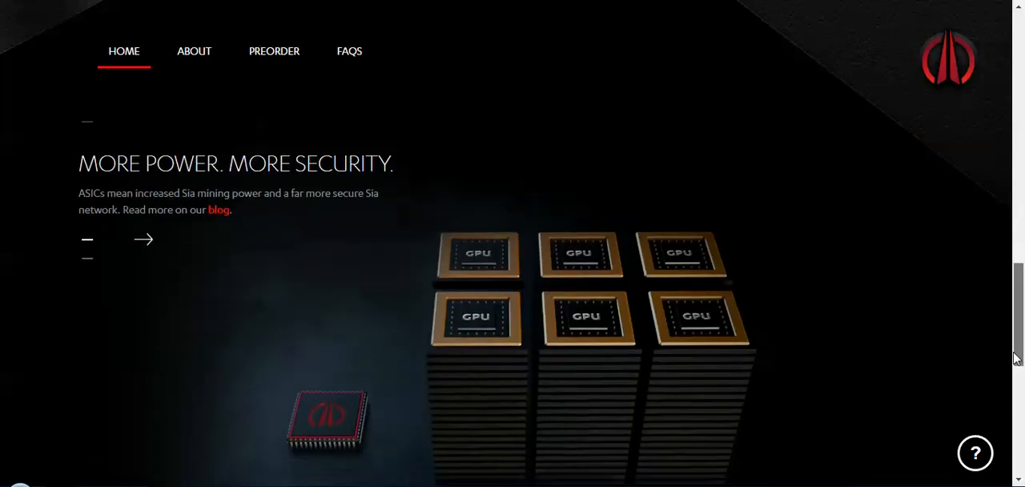
{"action": "scroll", "scroll_direction": "down", "scroll_amount": 3}
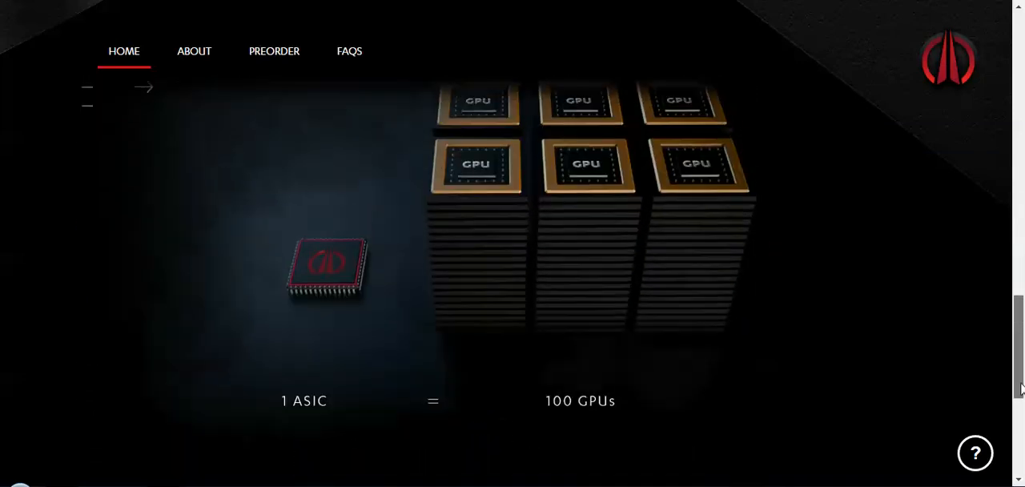
{"action": "scroll", "scroll_direction": "up", "scroll_amount": 3}
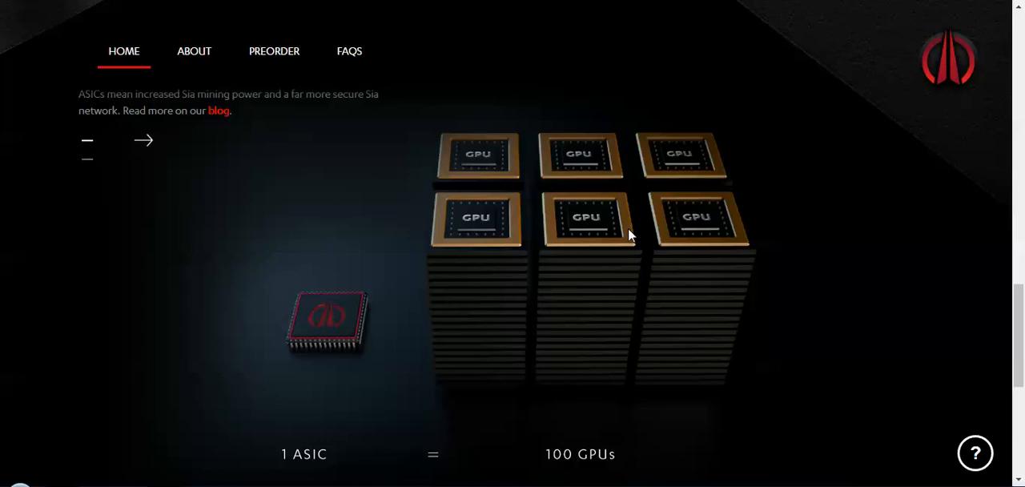
{"action": "scroll", "scroll_direction": "down", "scroll_amount": 3}
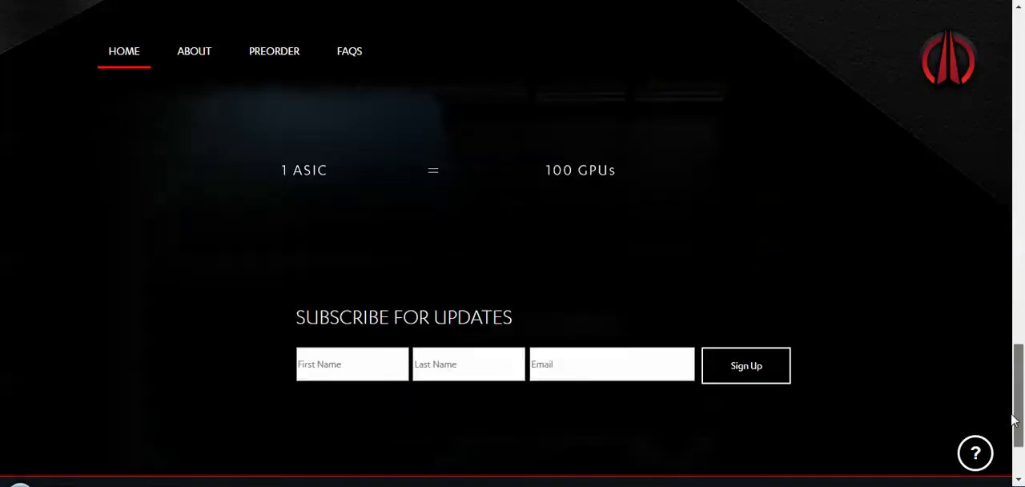
{"action": "scroll", "scroll_direction": "up", "scroll_amount": 3}
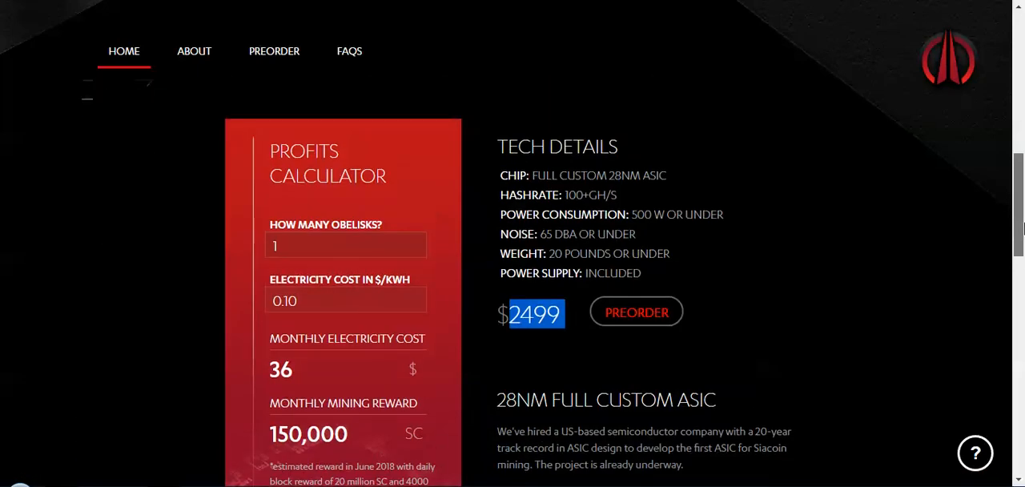
{"action": "scroll", "scroll_direction": "up", "scroll_amount": 3}
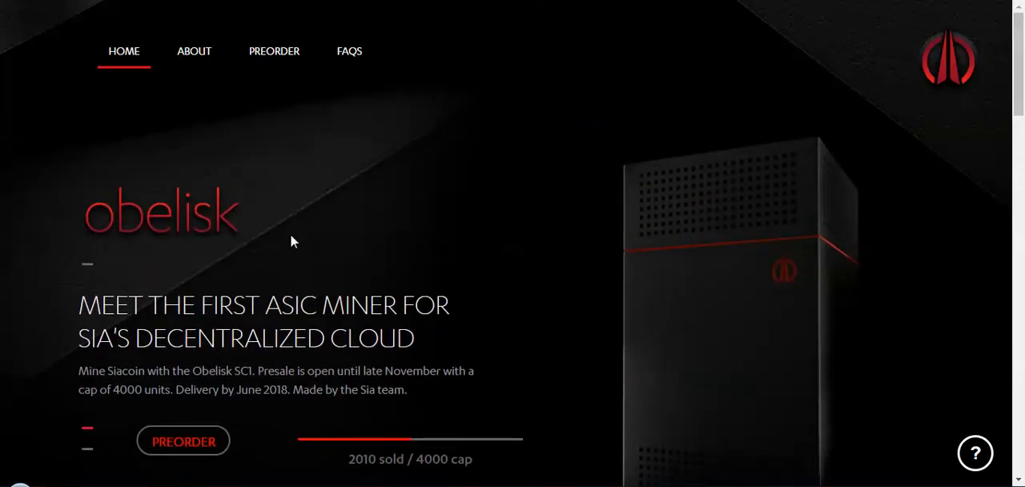
{"action": "mouse_move", "coordinate": [171, 362]}
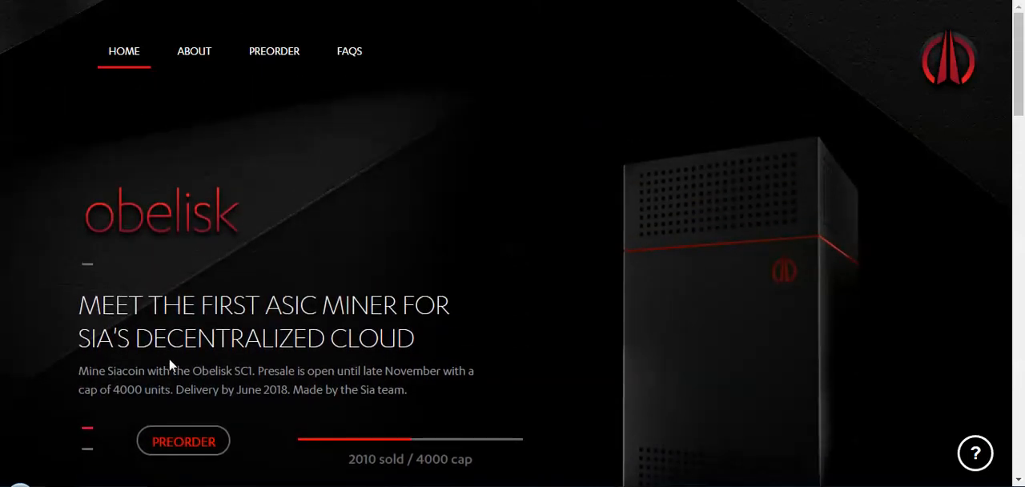